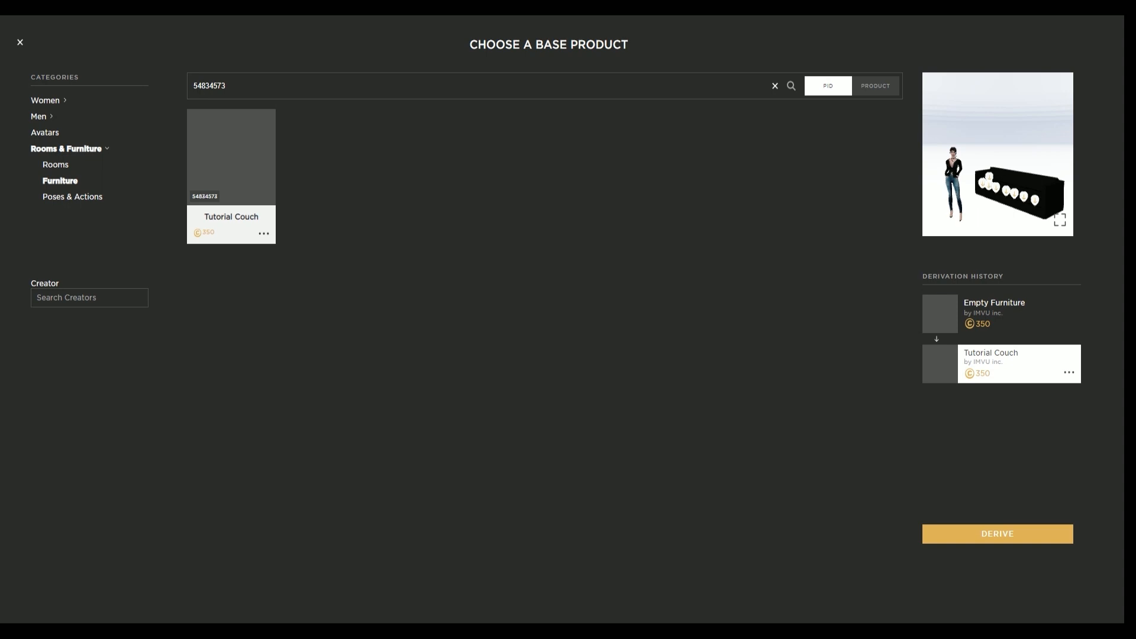
pyautogui.moveTo(448, 265)
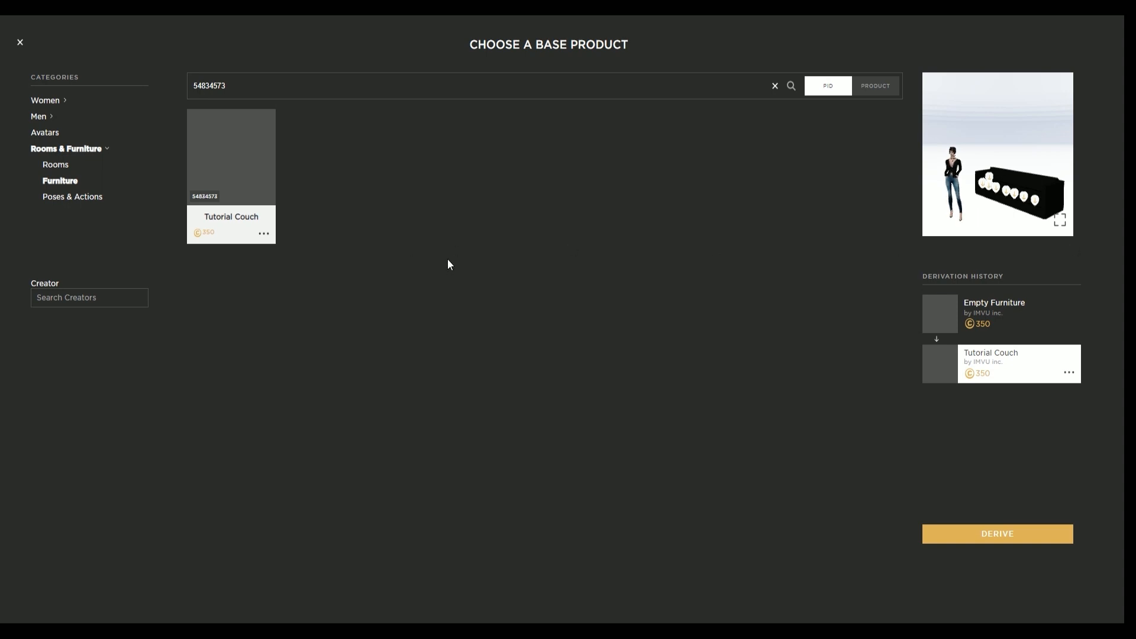
pyautogui.moveTo(264, 233)
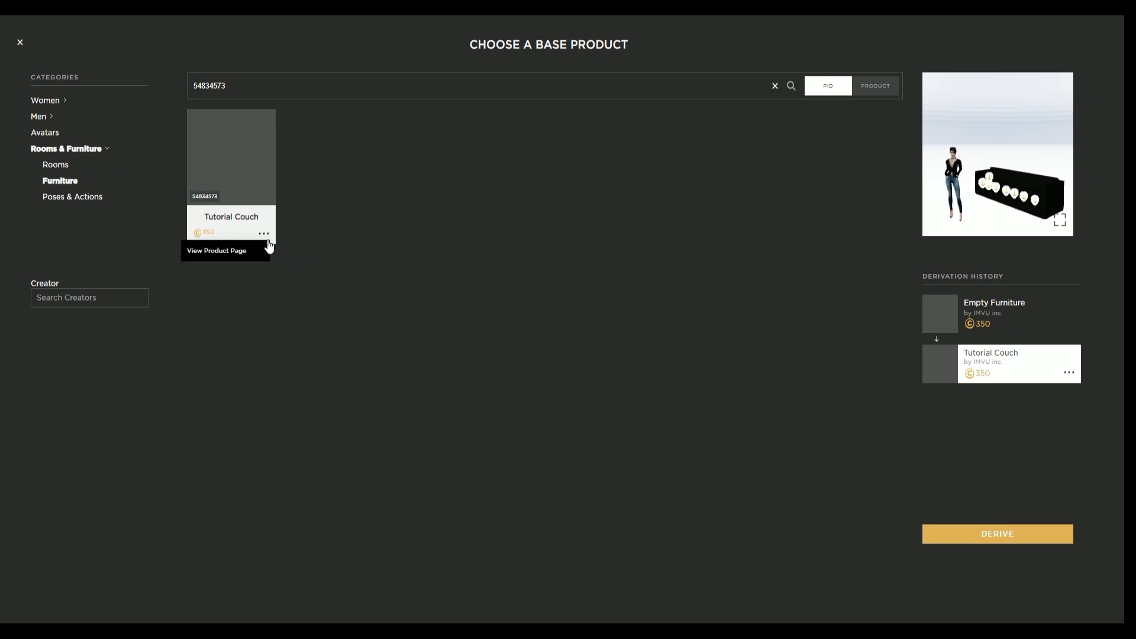
# - Save the couch's plaid Texture 2 image as 'plaid original', replacing the existing file
pyautogui.click(216, 250)
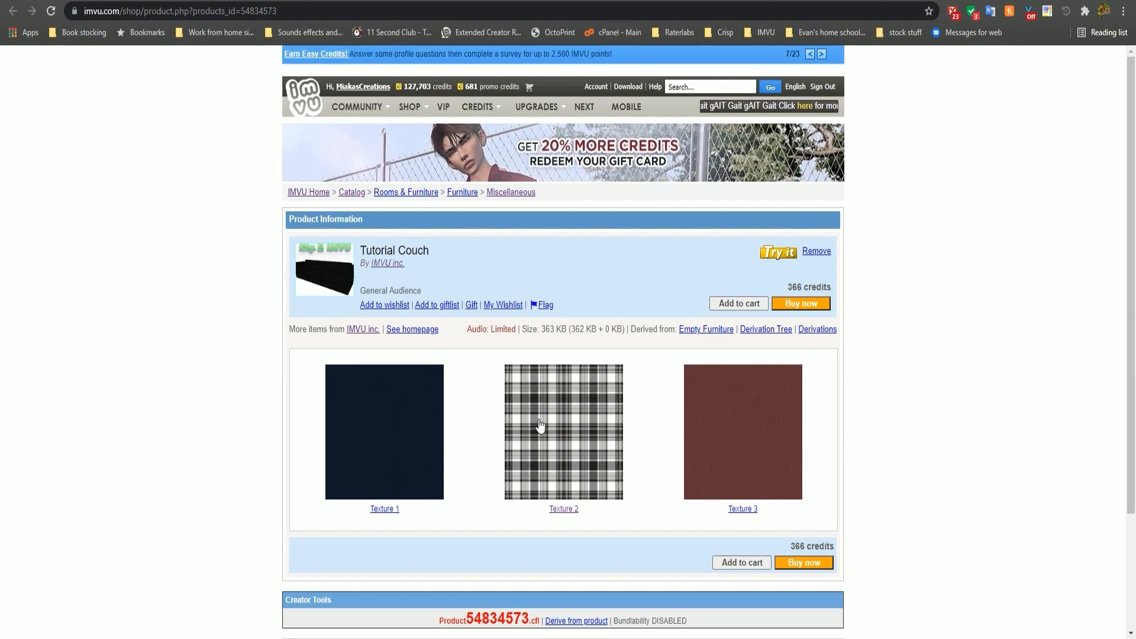
pyautogui.rightClick(540, 423)
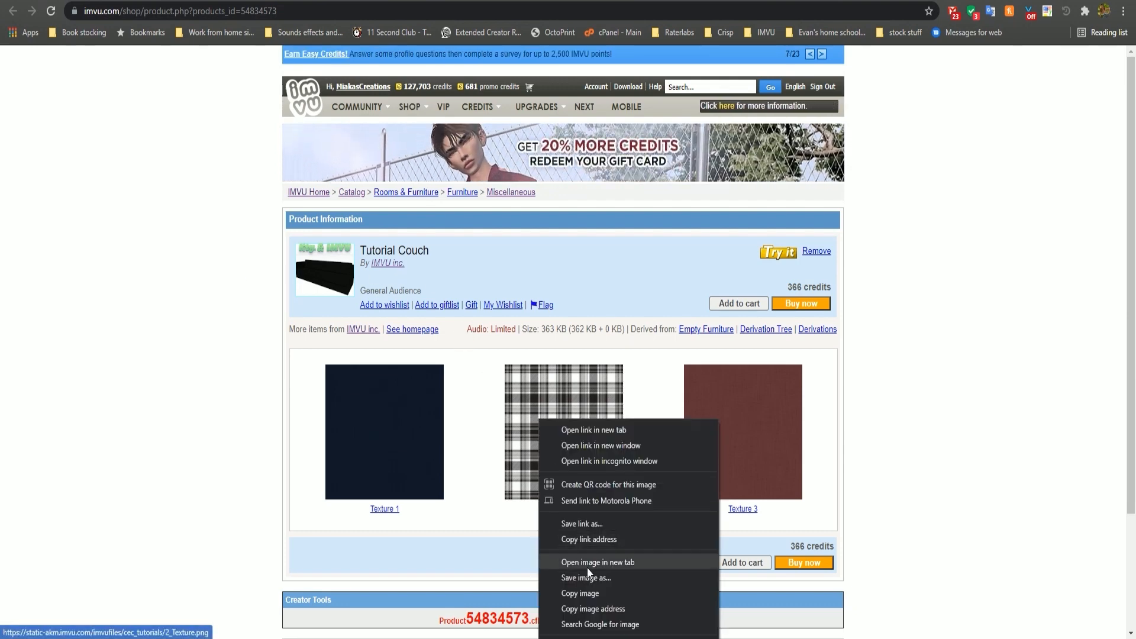
pyautogui.click(585, 578)
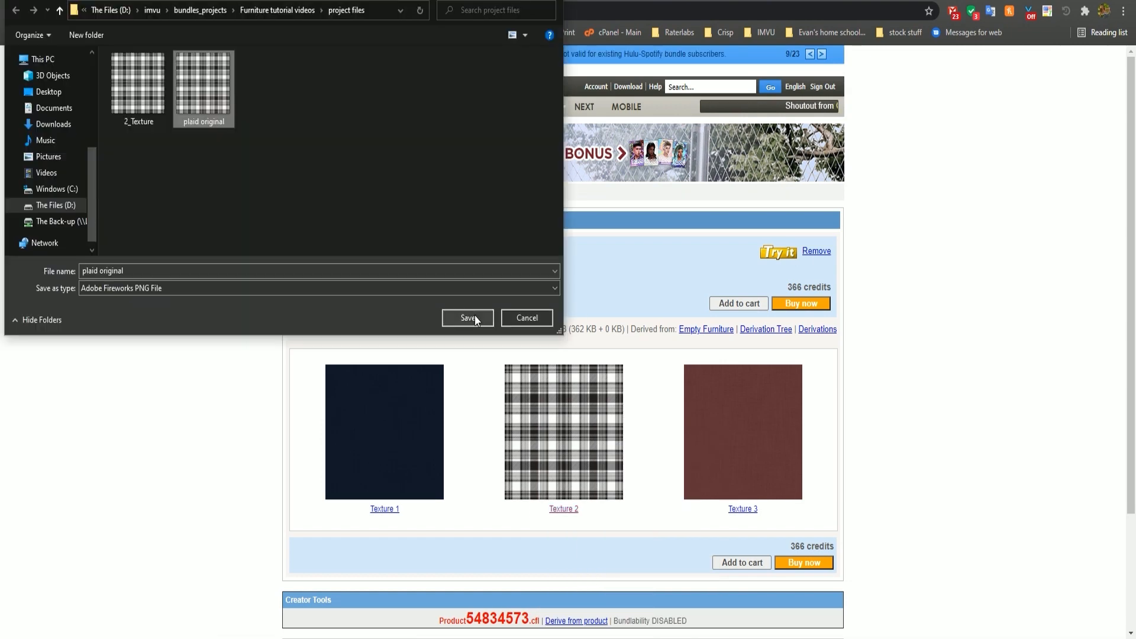
pyautogui.click(468, 317)
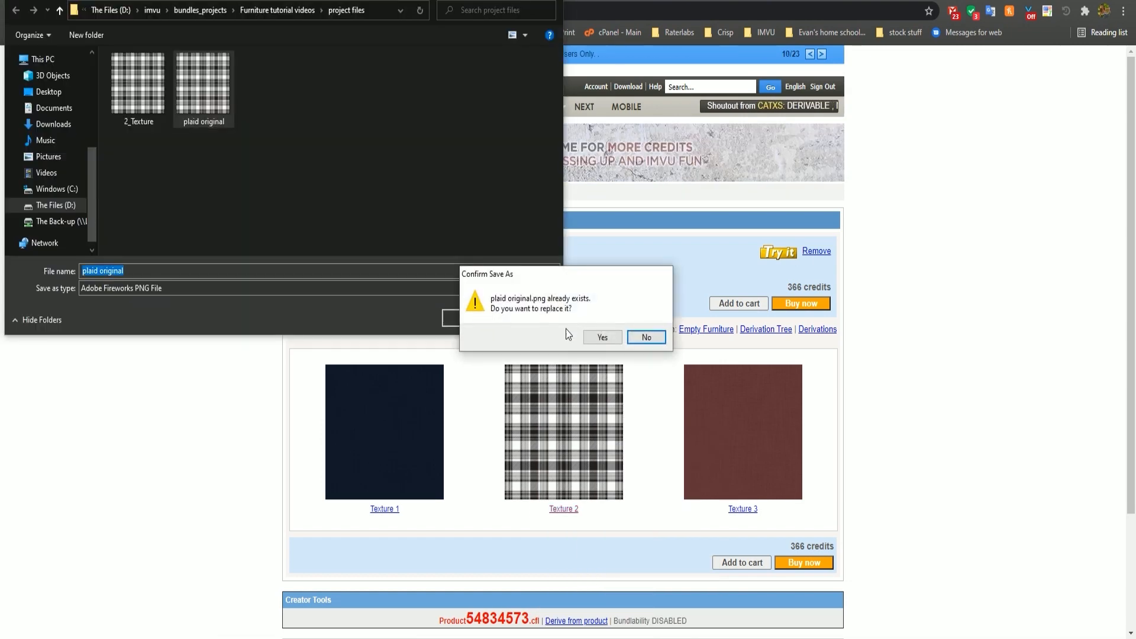
pyautogui.click(602, 337)
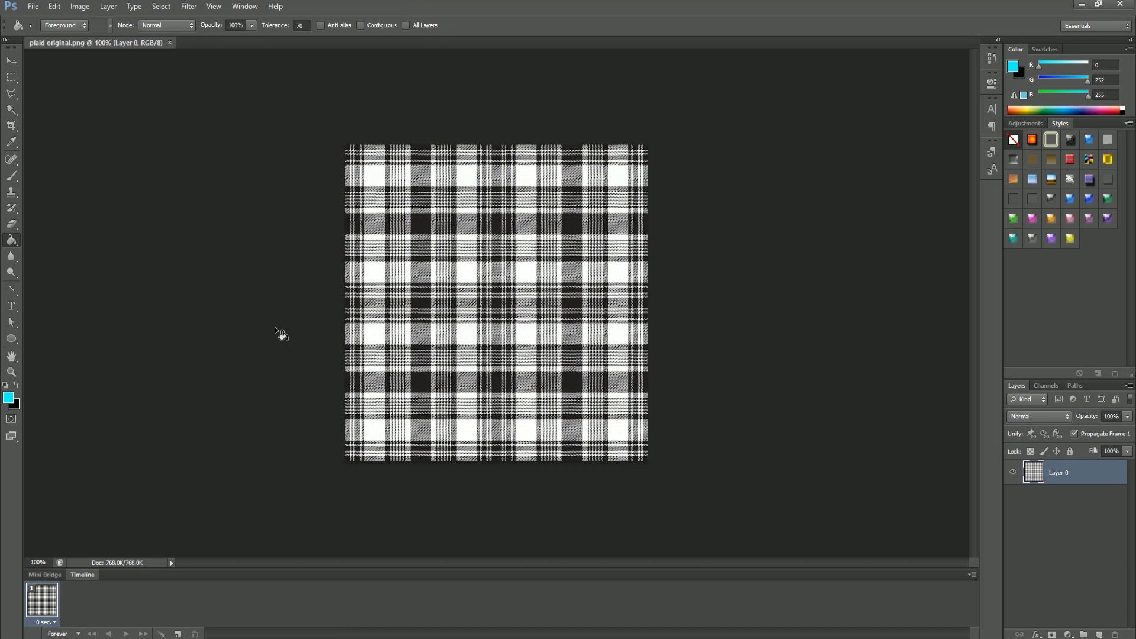
pyautogui.moveTo(1108, 614)
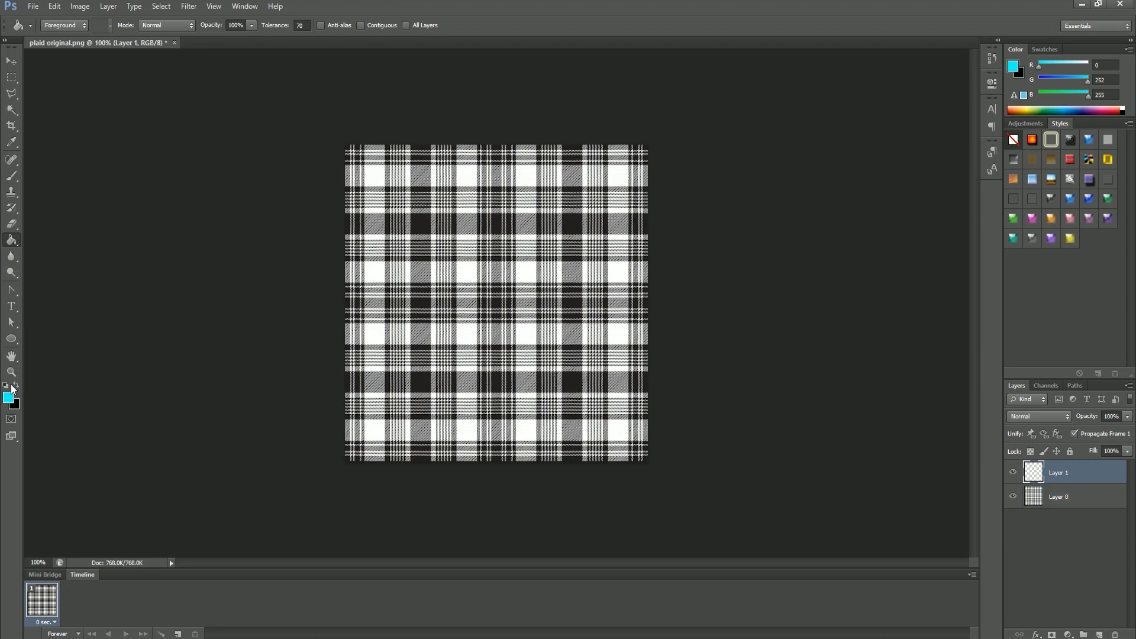
# - Set the foreground colour to bright cyan #00fcff for filling Layer 1
pyautogui.click(8, 396)
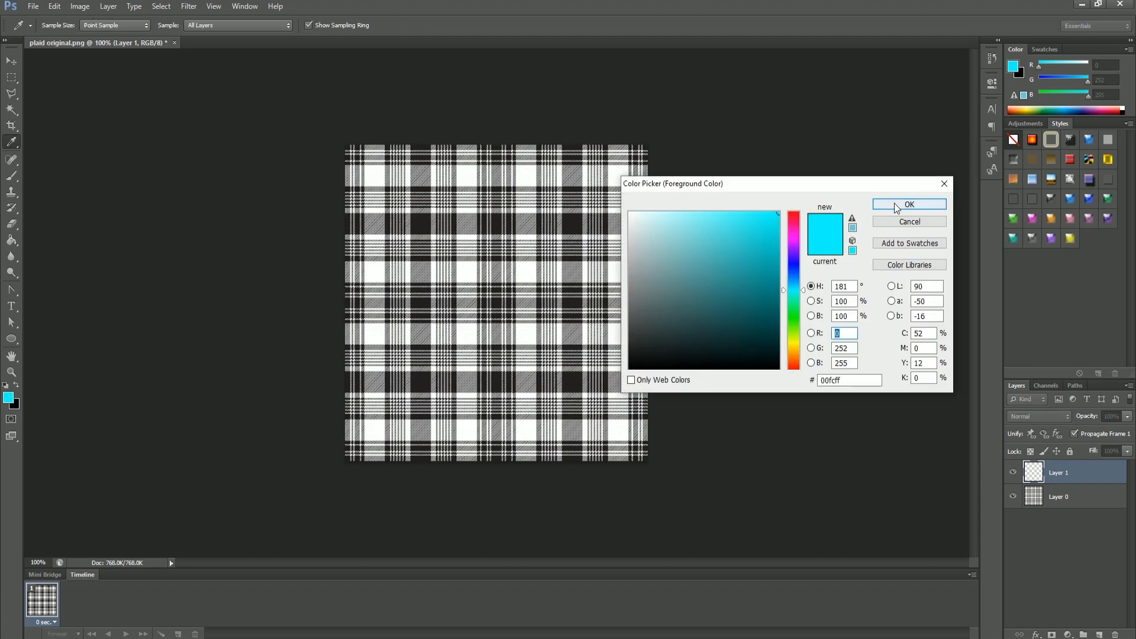
pyautogui.click(910, 204)
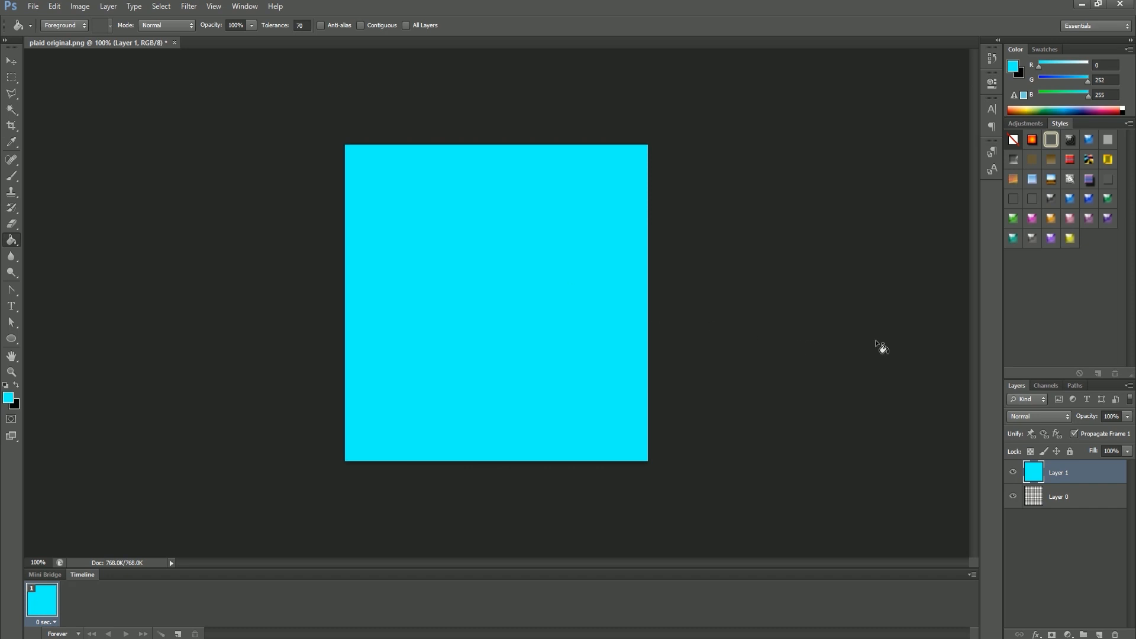
pyautogui.click(1042, 416)
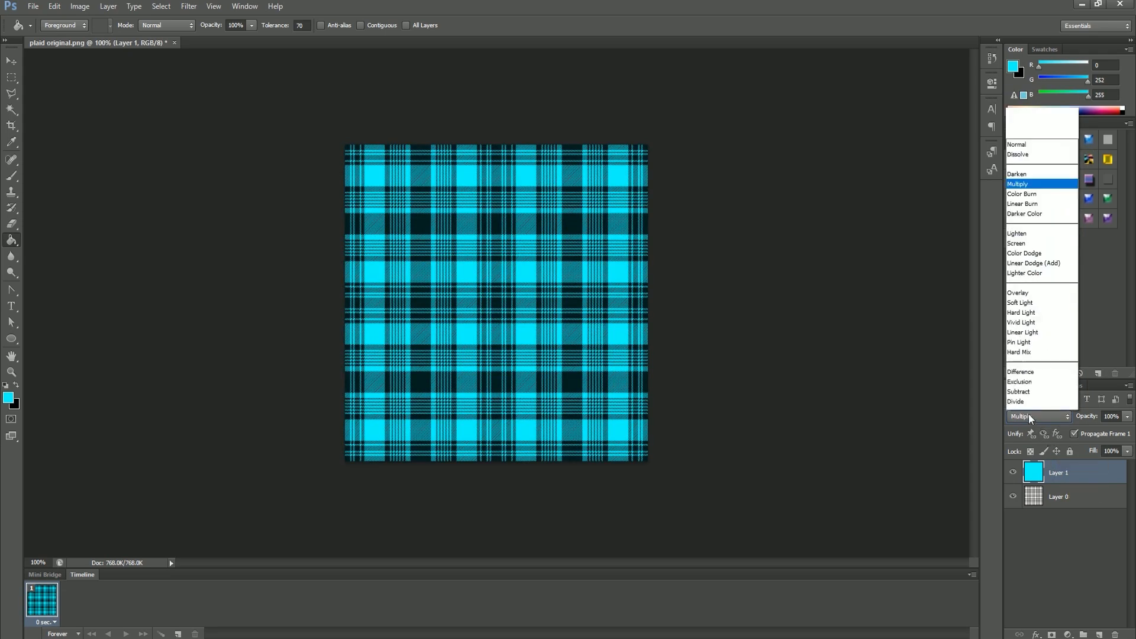
# - Set the cyan layer's blend mode to Multiply so the plaid shows through
pyautogui.click(1017, 197)
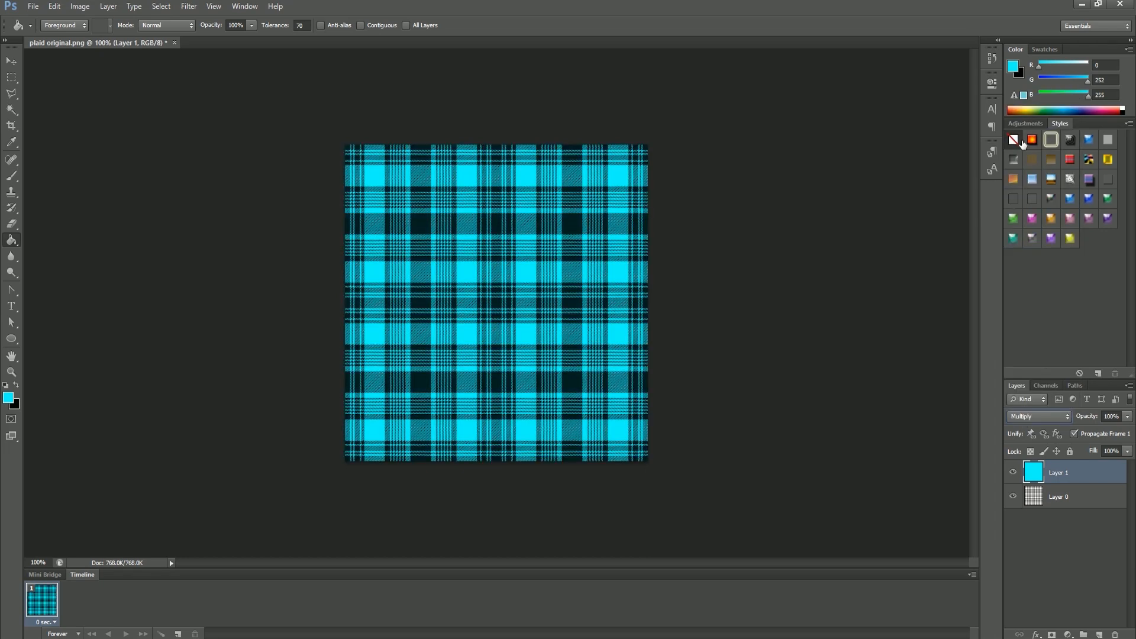
pyautogui.moveTo(1014, 139)
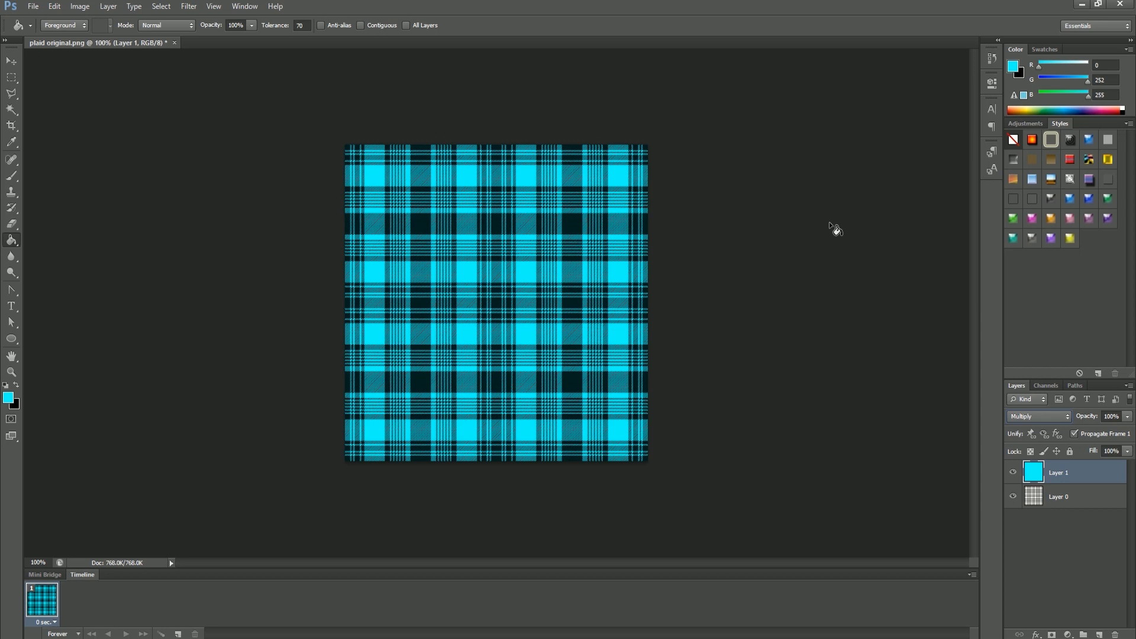
pyautogui.moveTo(38, 37)
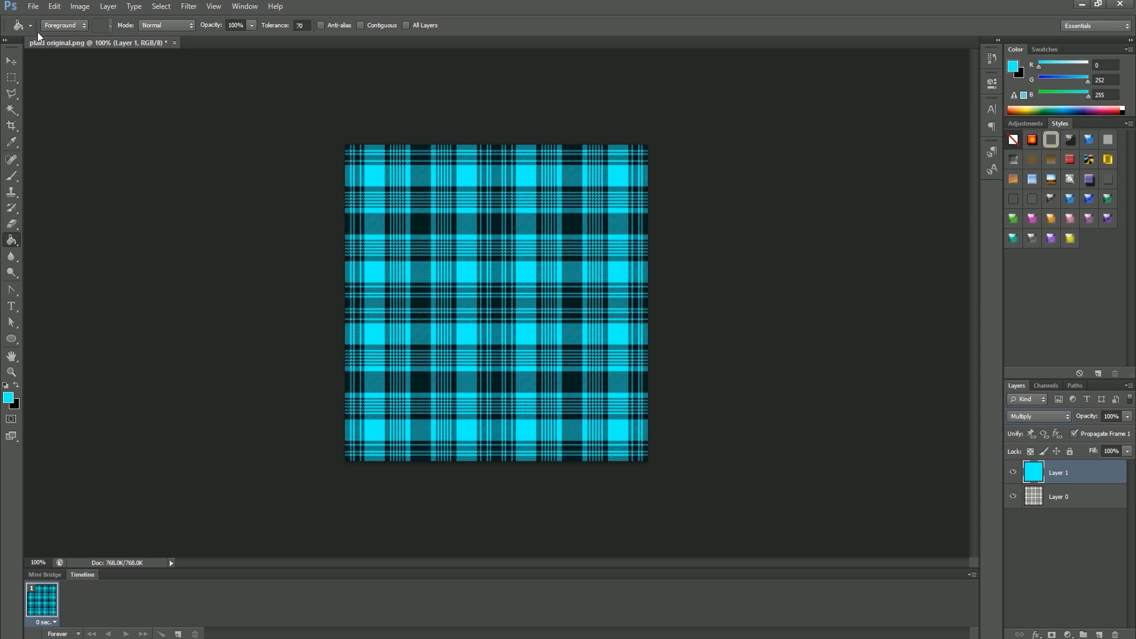
pyautogui.click(33, 6)
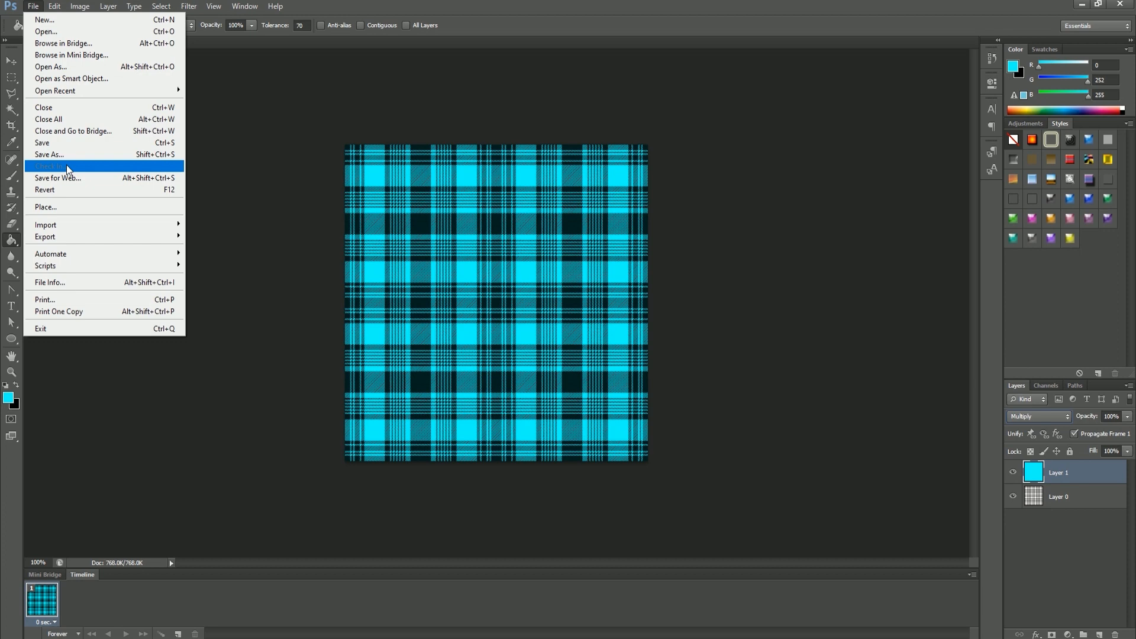
# - Export via Save for Web as a maximum-quality 512×512 JPEG
pyautogui.click(57, 178)
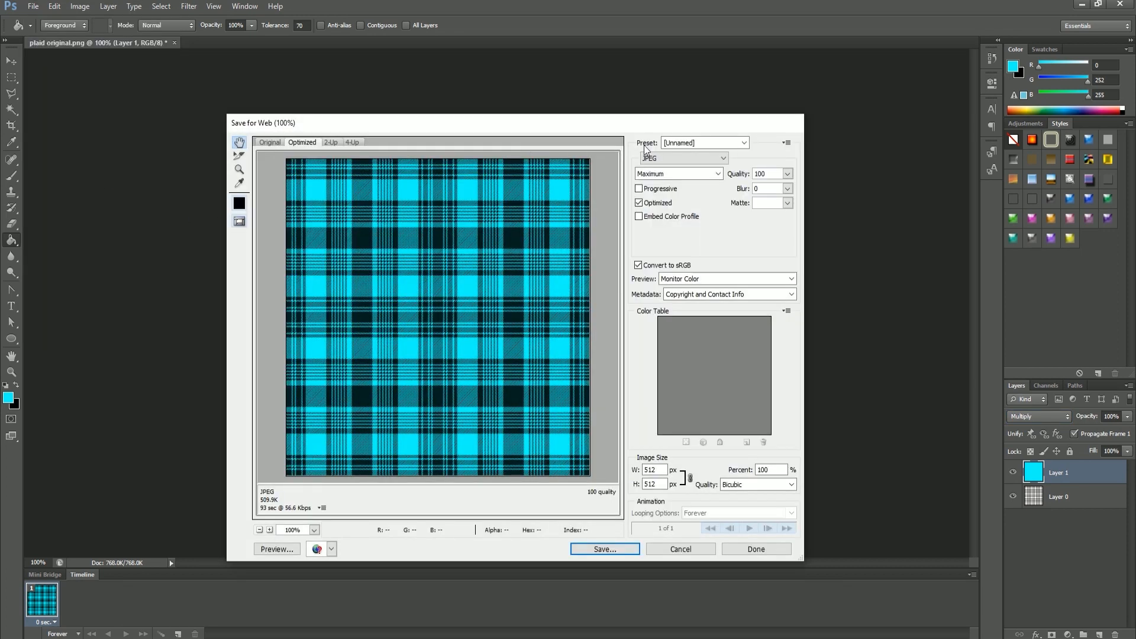
pyautogui.moveTo(679, 174)
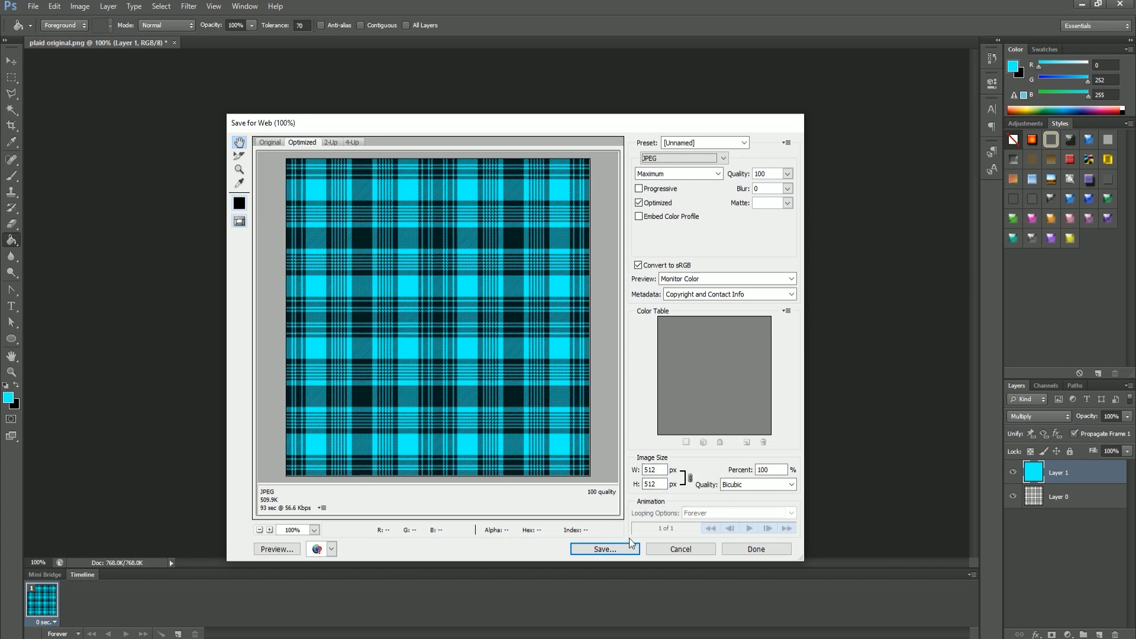
pyautogui.click(603, 548)
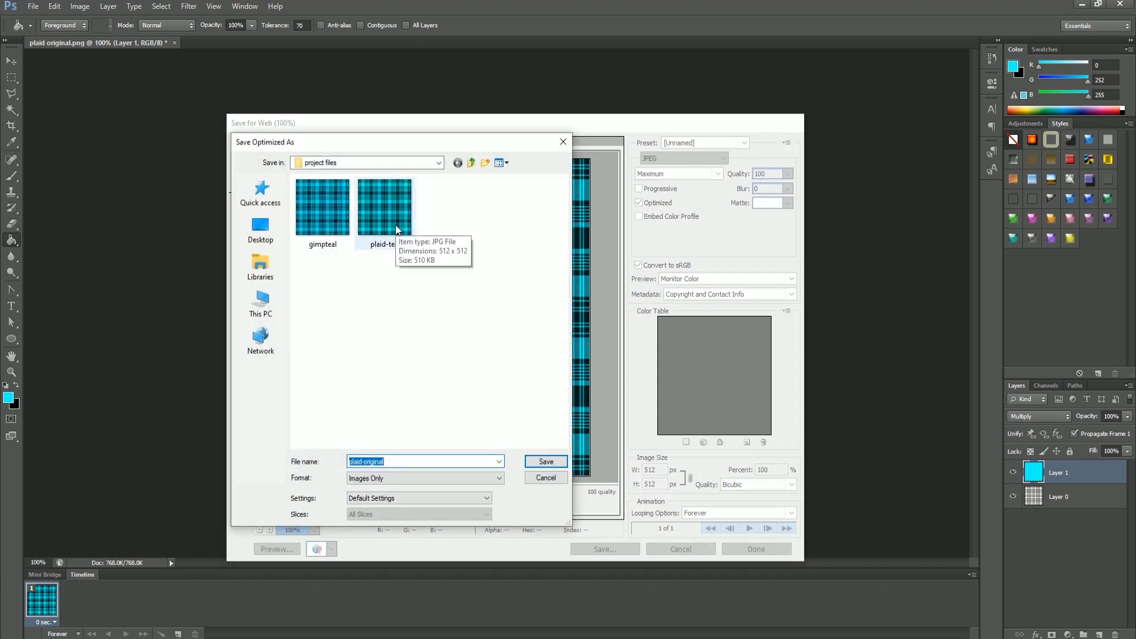
pyautogui.click(545, 478)
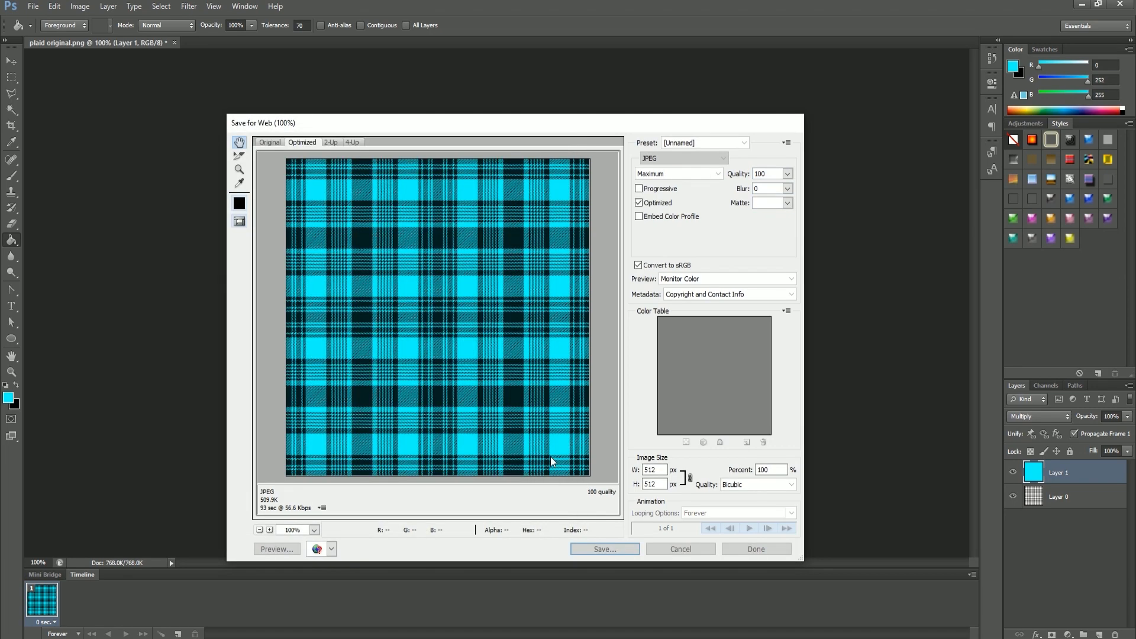